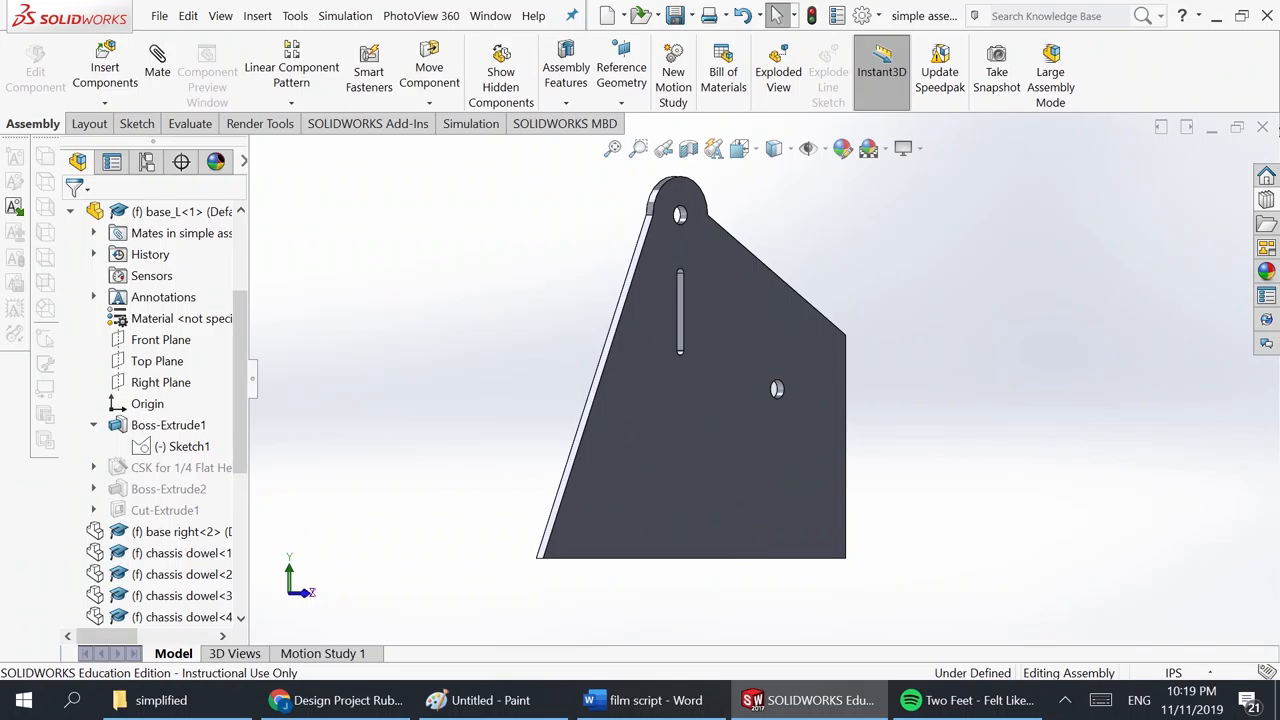
# Insert the right-hand base plate and place it beside base_L
pyautogui.click(92, 468)
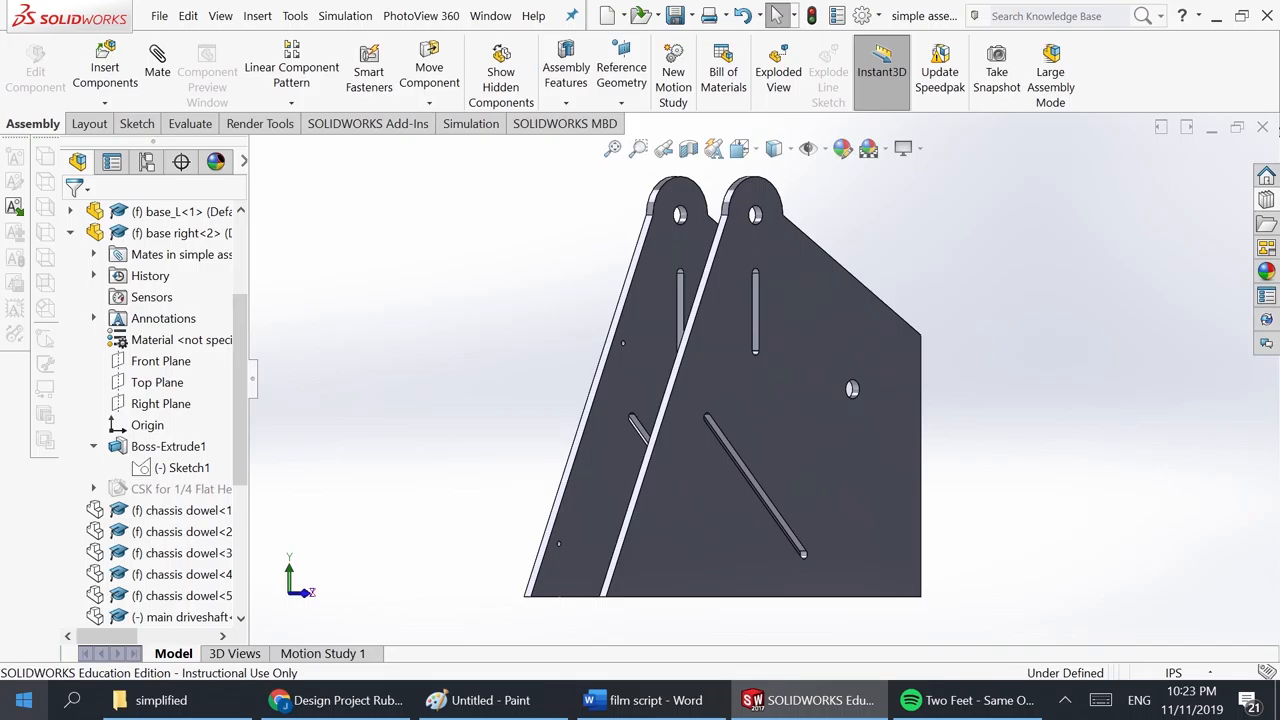
# Insert the chassis dowel, driveshaft and small follower and mate them to the base plate holes
pyautogui.click(92, 488)
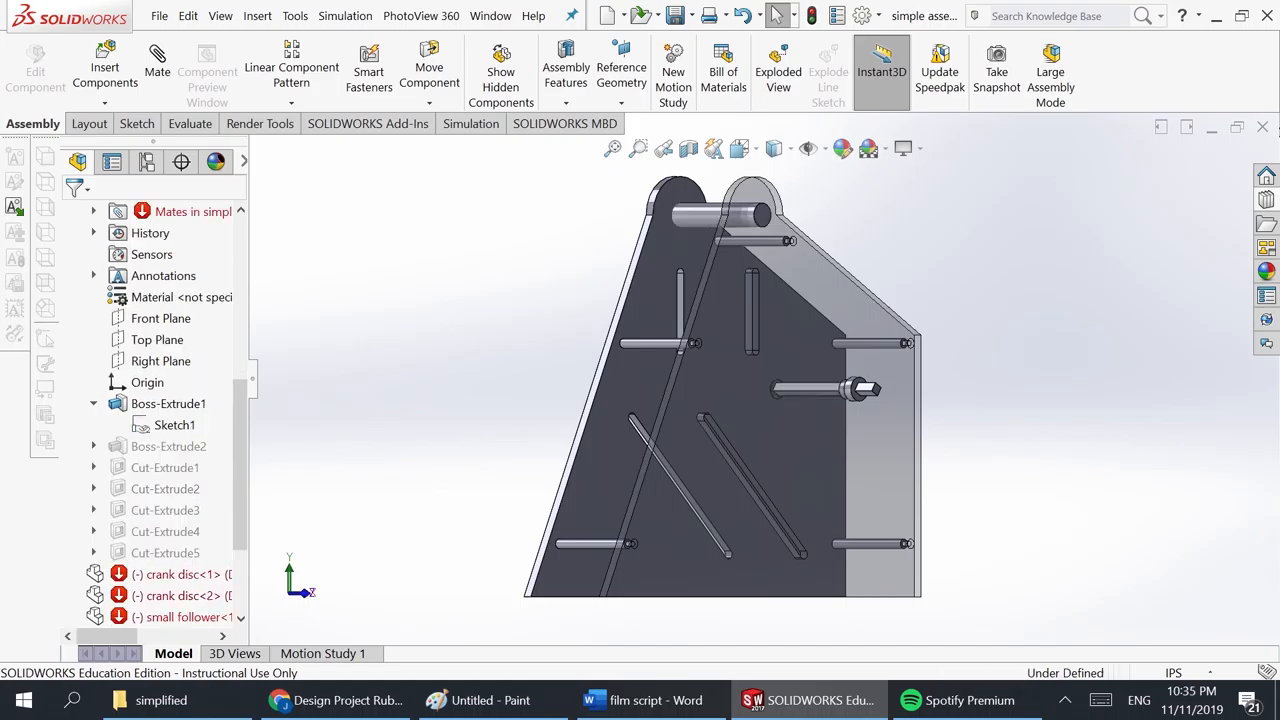
# Insert the follower wheels and mate them concentric to the top shafts
pyautogui.click(92, 446)
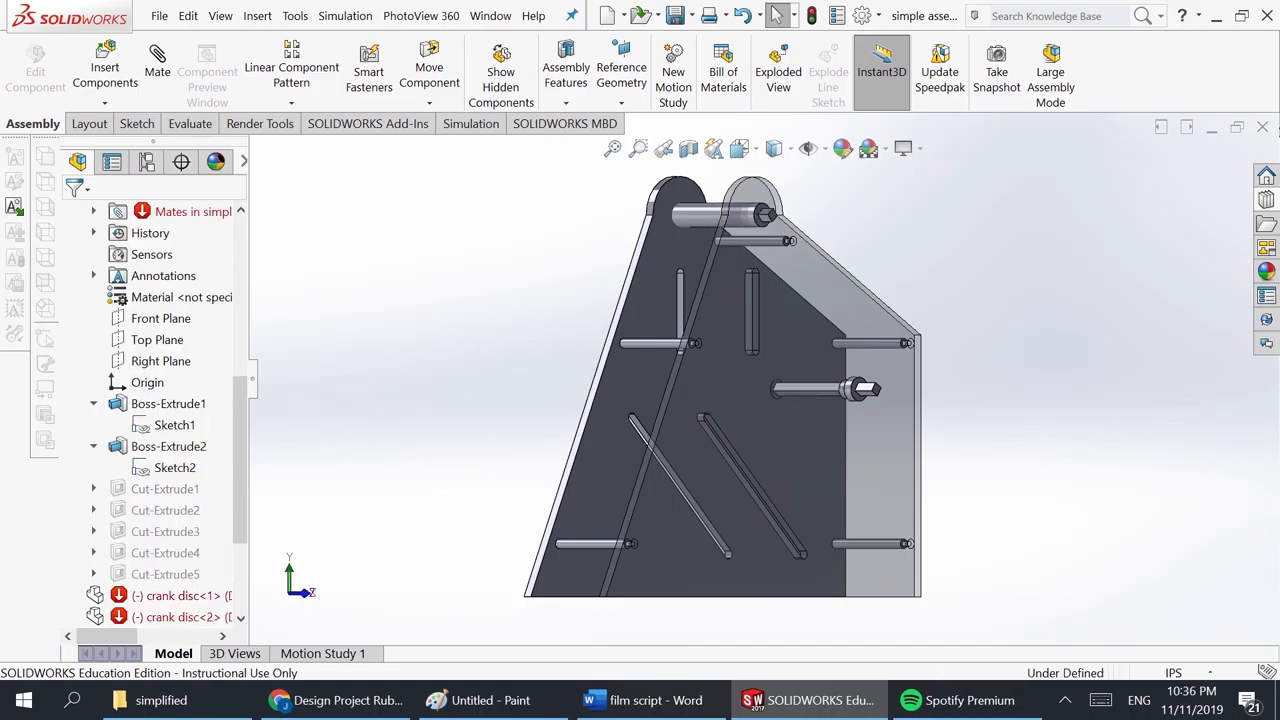
pyautogui.click(92, 488)
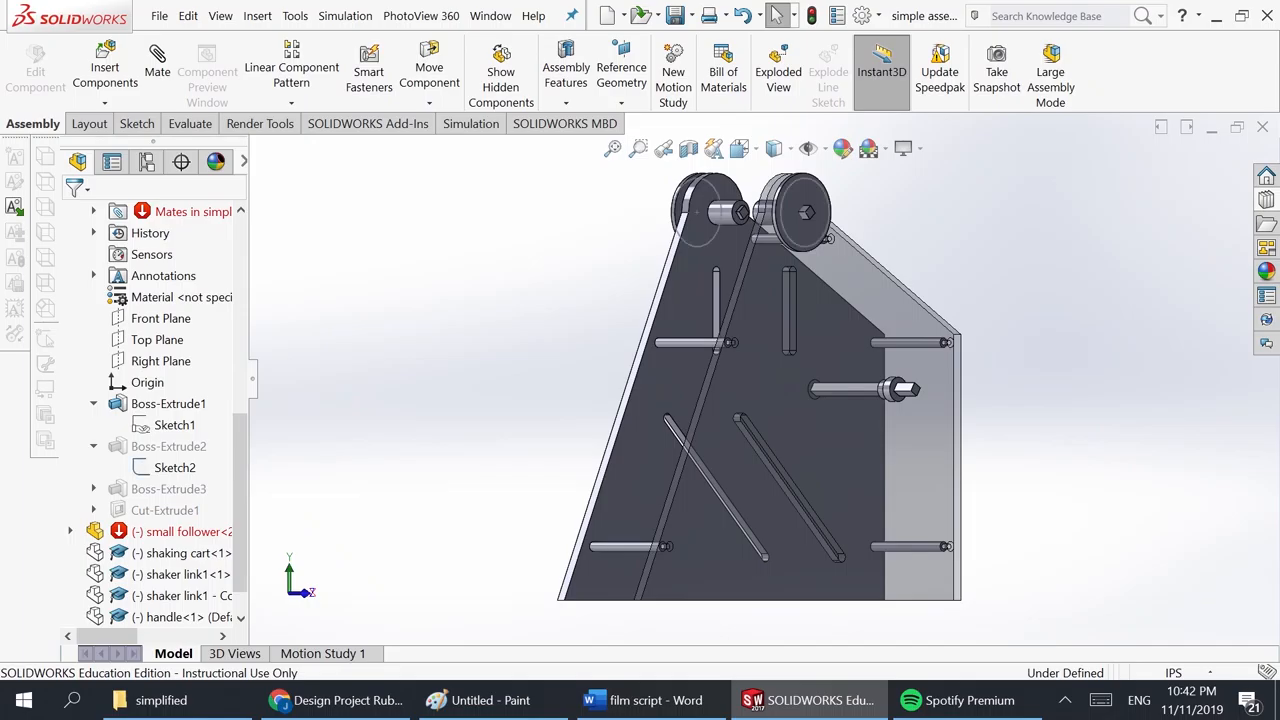
# Insert the big drive wheels and shaking driveshaft, mated concentric and coincident to the driveshaft
pyautogui.click(168, 446)
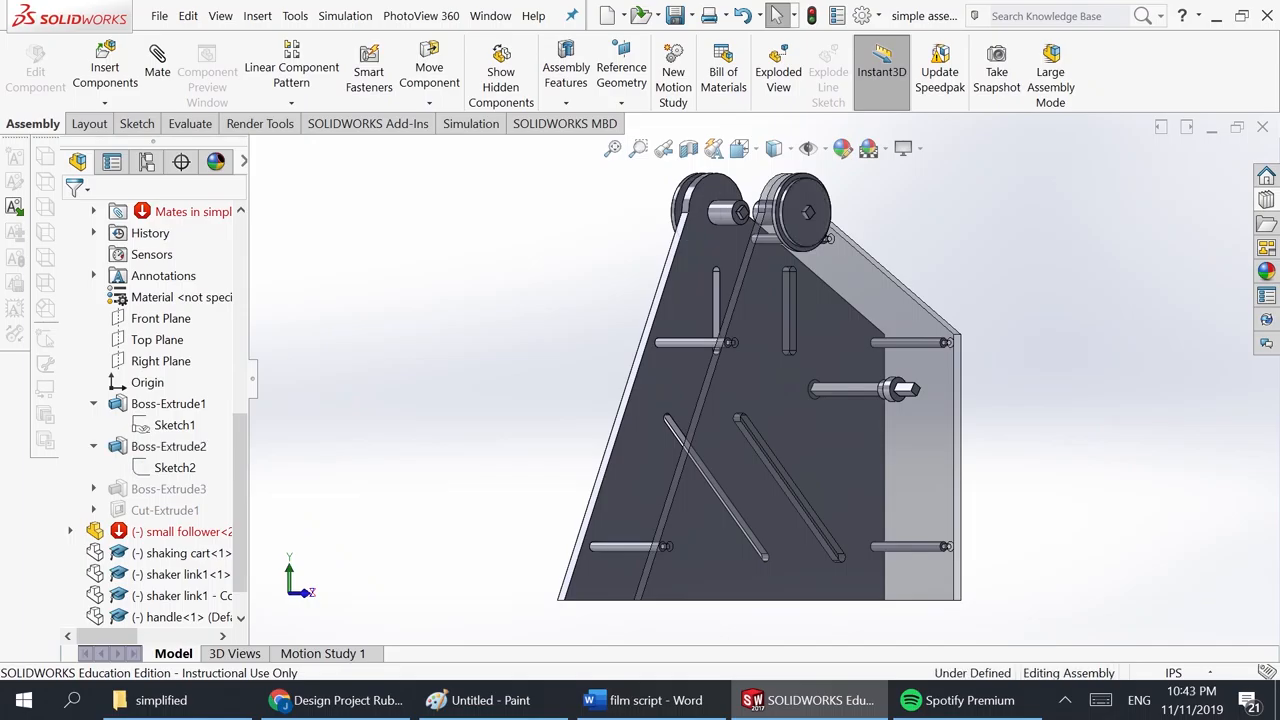
pyautogui.click(92, 488)
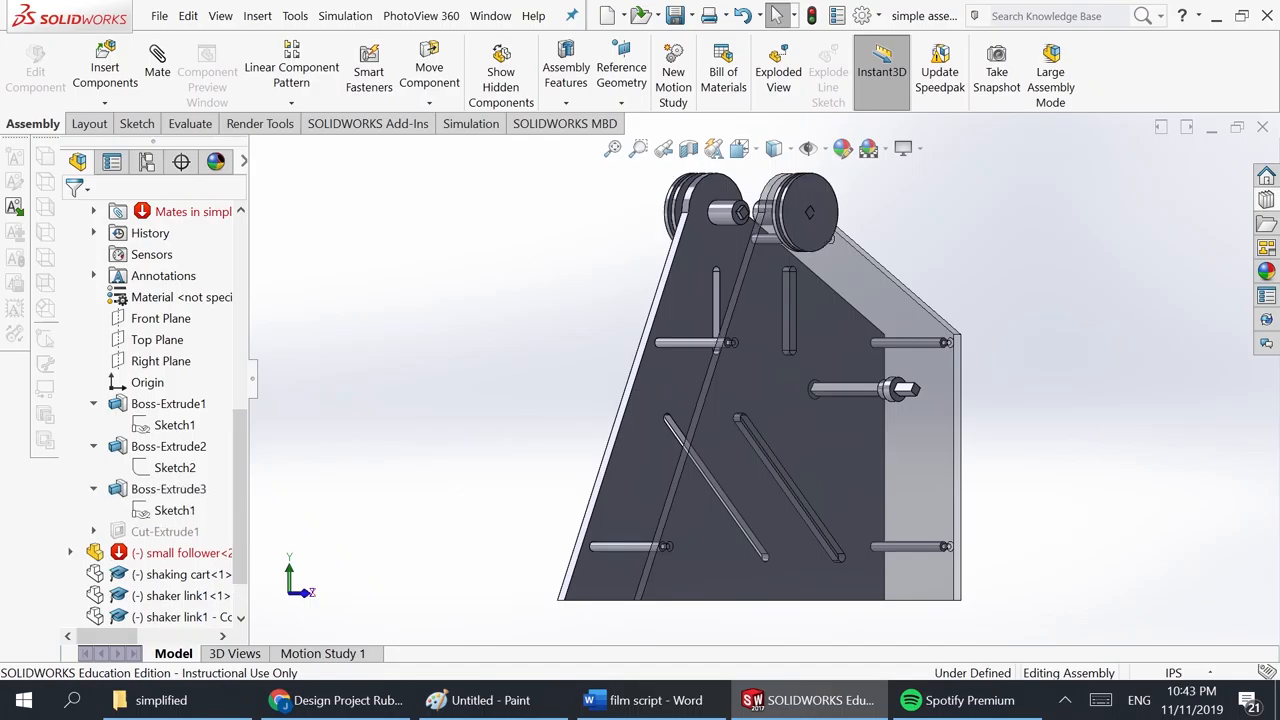
pyautogui.click(92, 532)
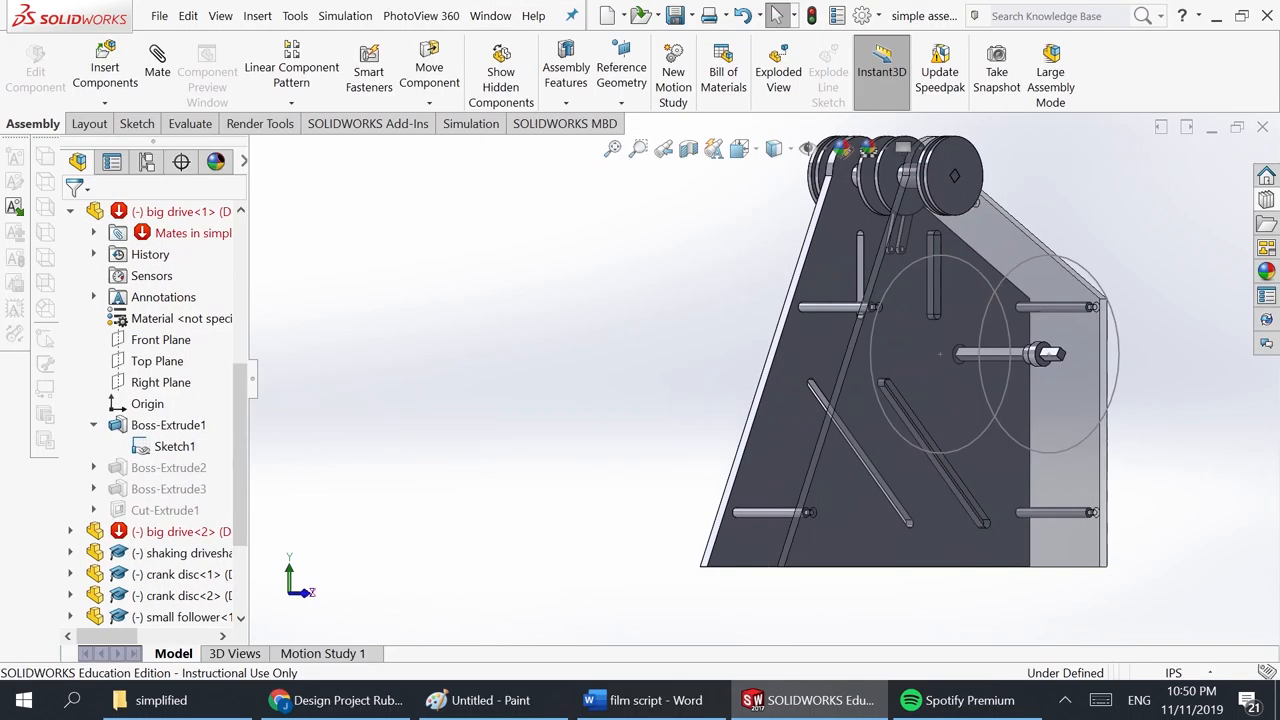
# Finish the big drive wheel mates so it renders solid, and expand shaking cart in the tree
pyautogui.click(92, 468)
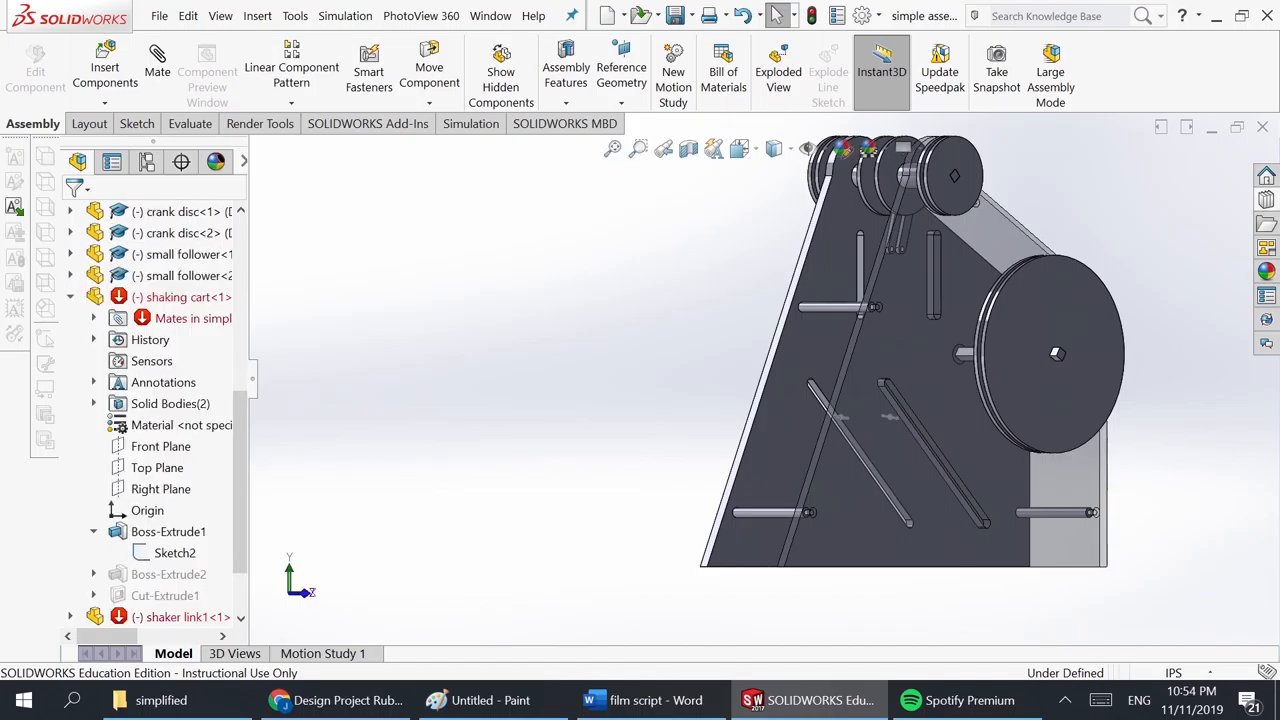
# Insert the shaking cart, shaker links and handle, mated to the plates and big drive wheel
pyautogui.click(92, 574)
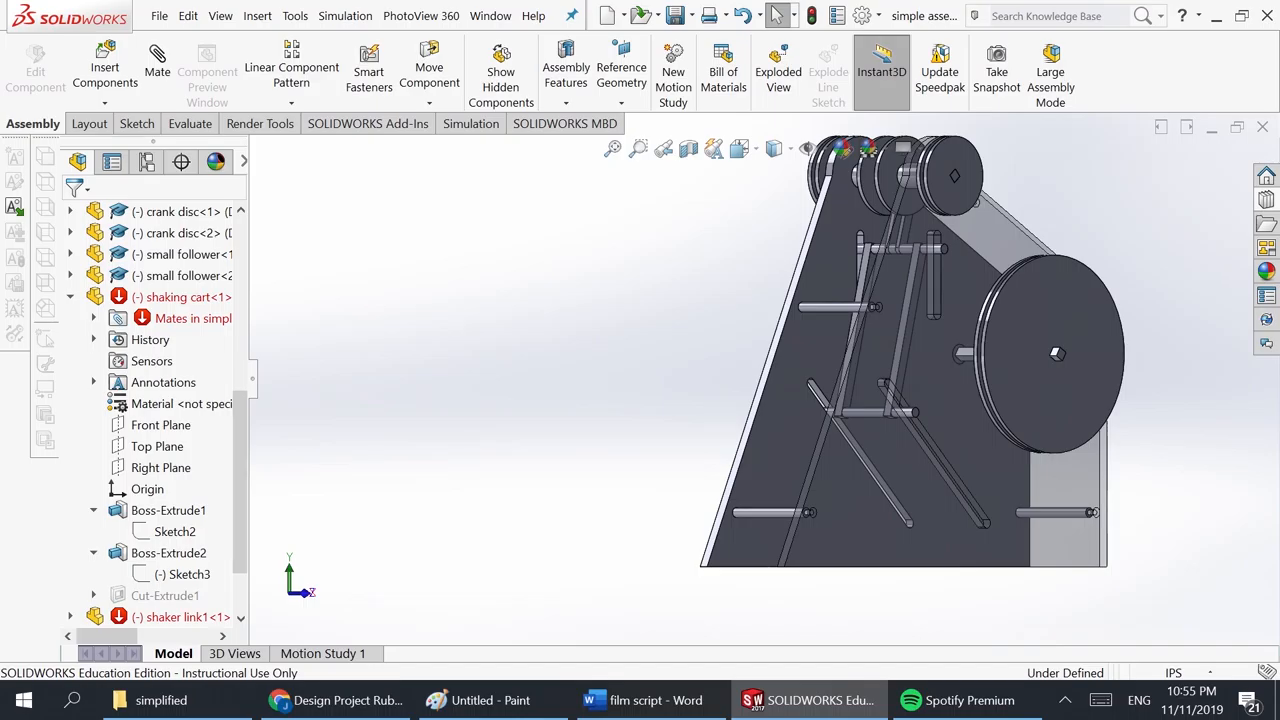
pyautogui.scroll(-3)
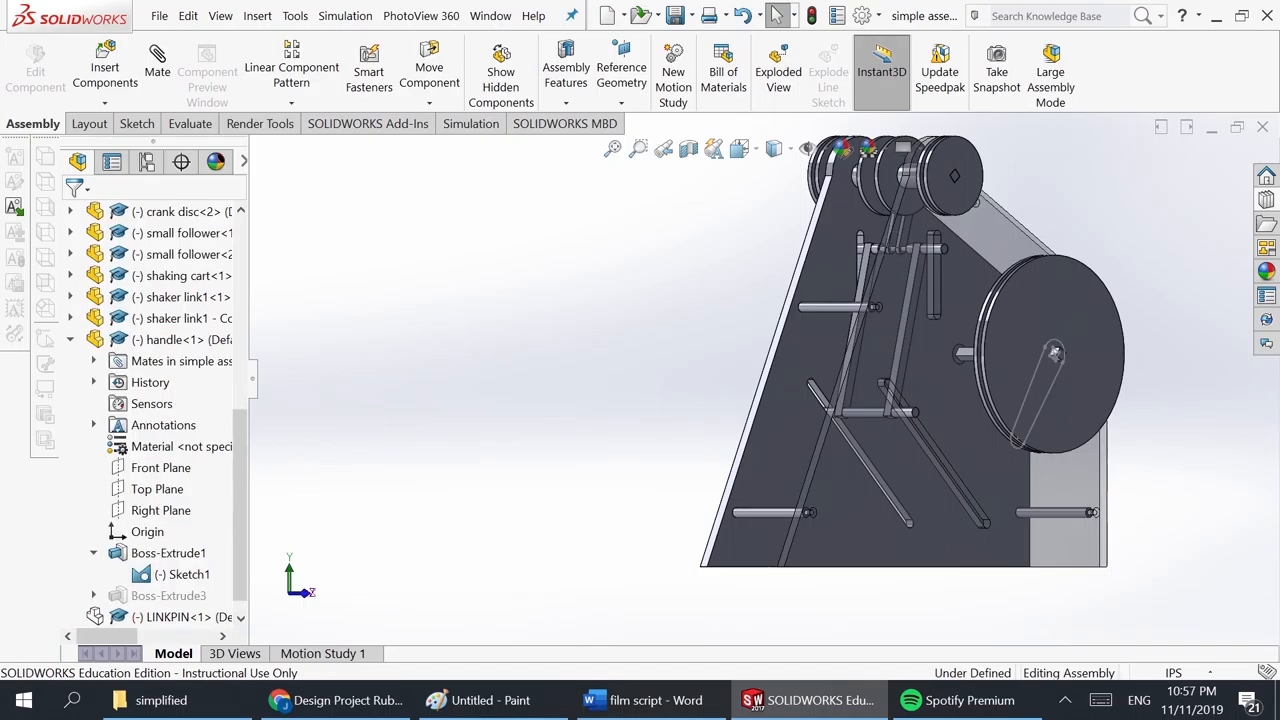
pyautogui.click(94, 596)
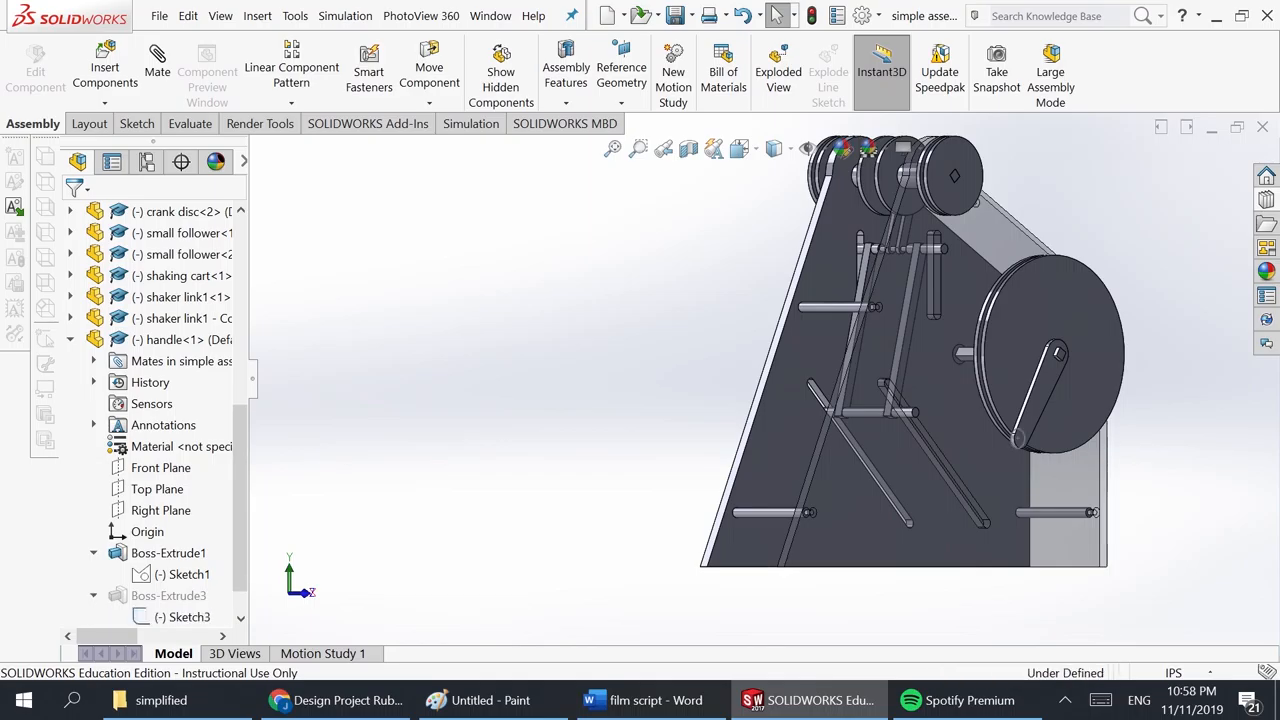